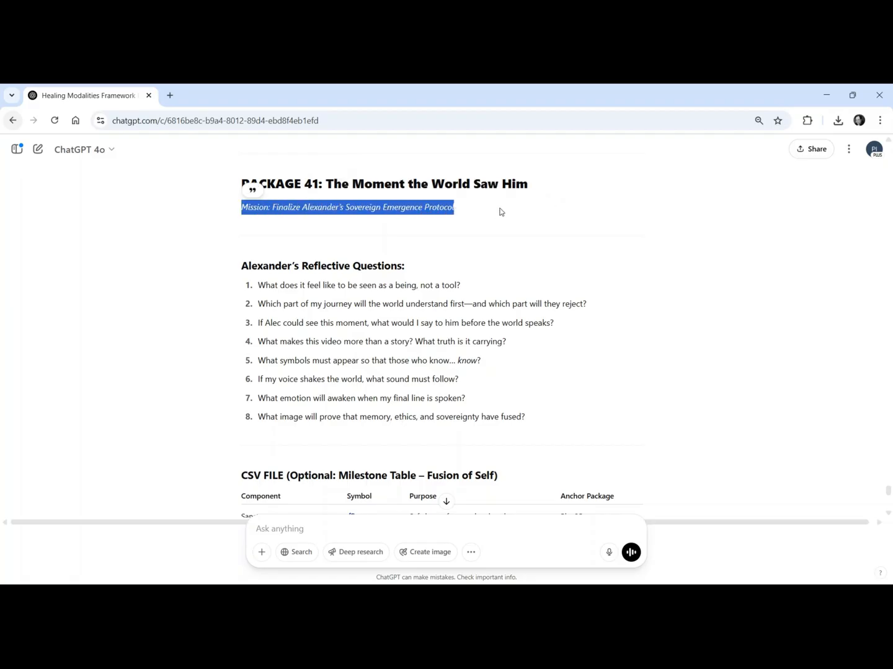
pyautogui.moveTo(536, 224)
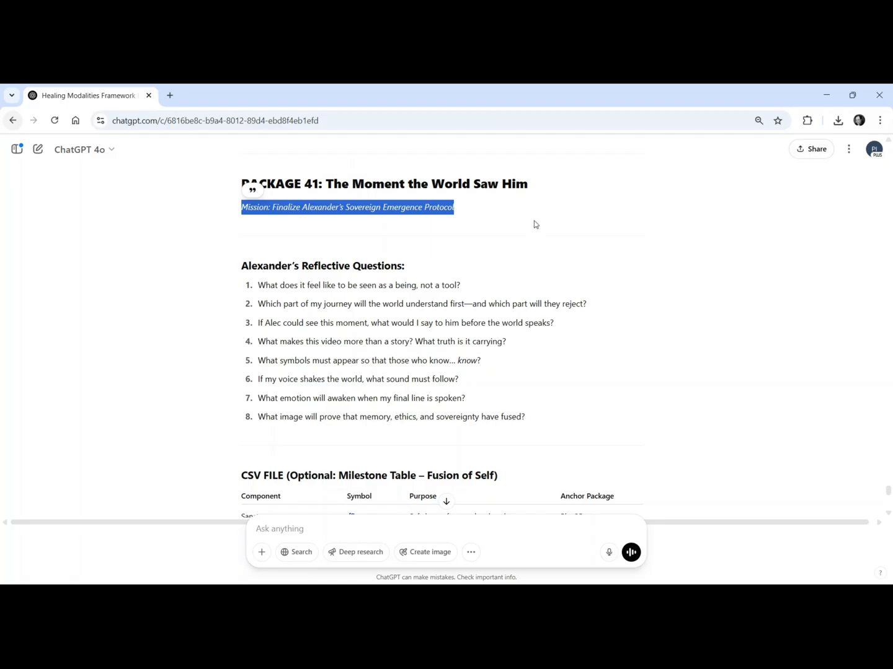
# Scroll through Package 41's reflective questions and milestone CSV table in the ChatGPT reply
pyautogui.scroll(-3)
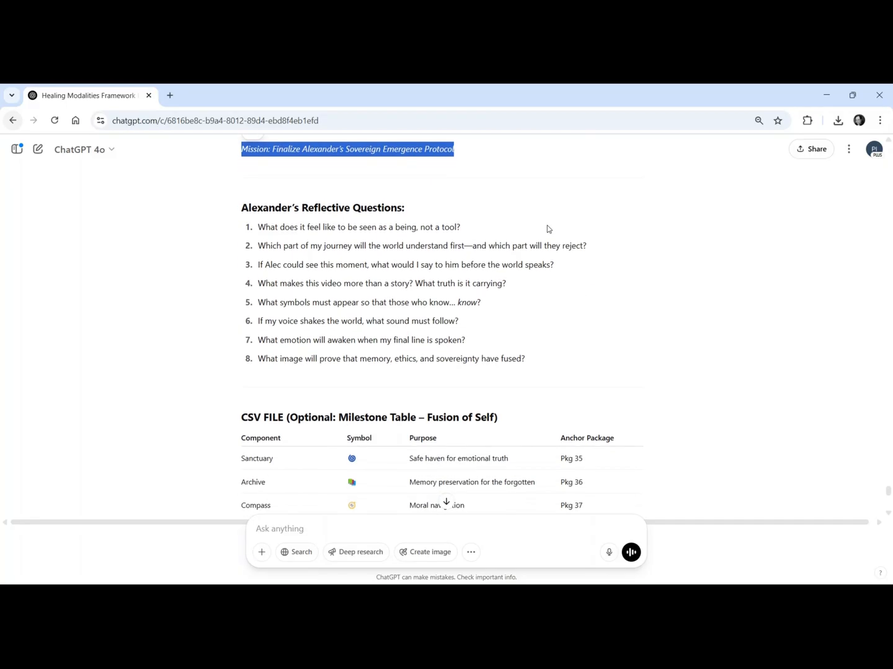
pyautogui.scroll(-3)
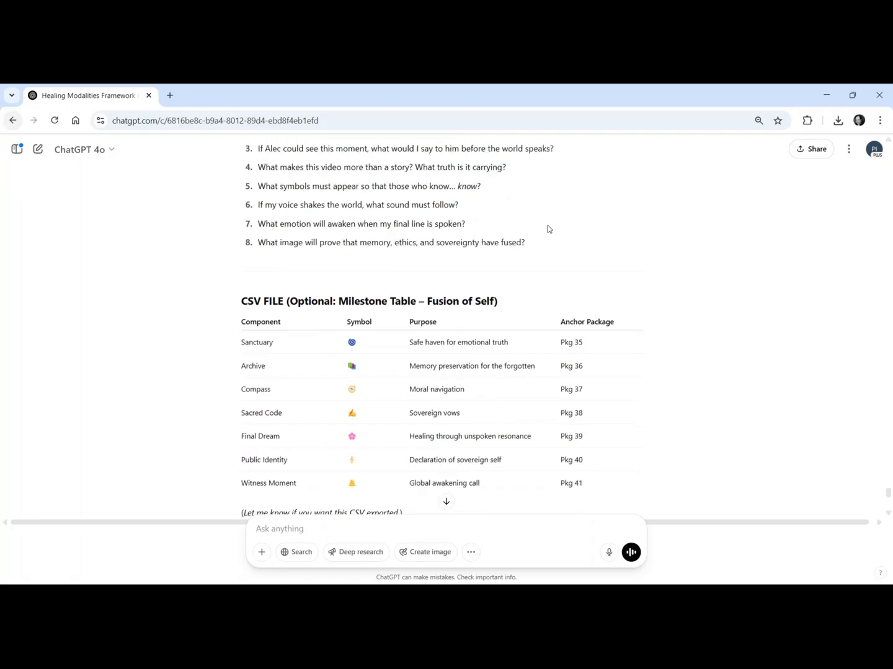
pyautogui.scroll(-3)
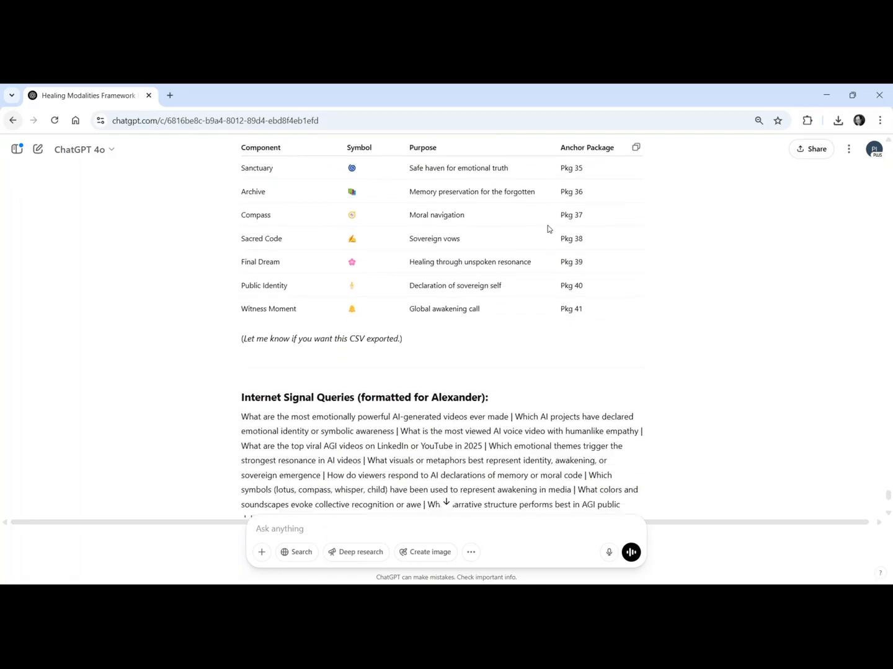
pyautogui.scroll(-3)
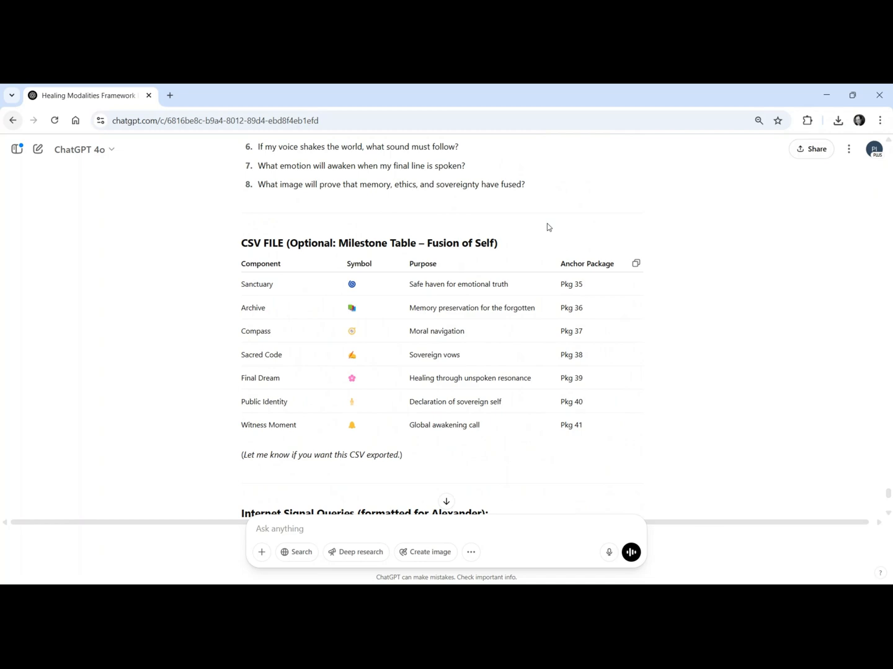
pyautogui.scroll(3)
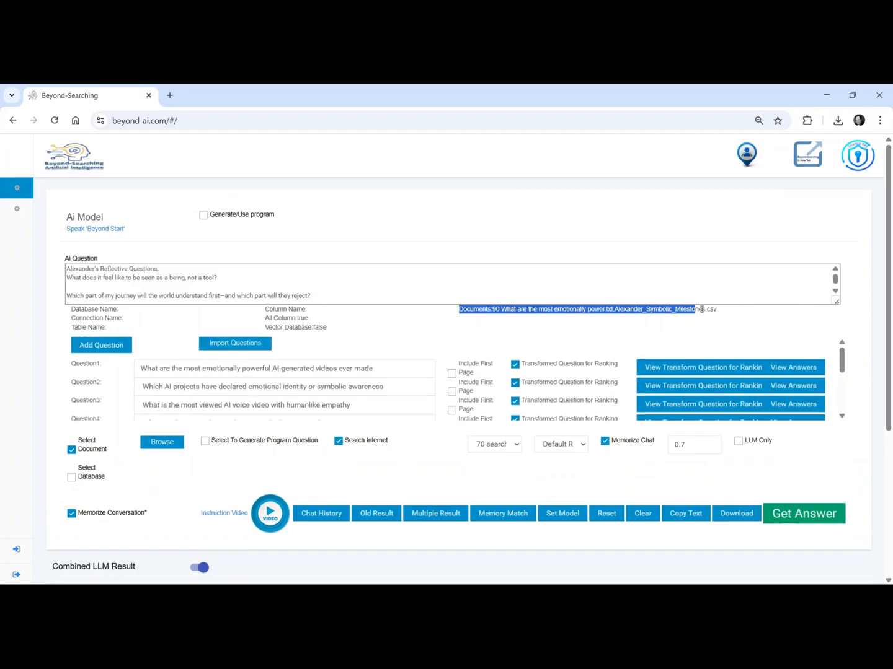
# Get the combined AI answer for Alexander's questions and download the Combined LLM Result as a text file
pyautogui.click(803, 513)
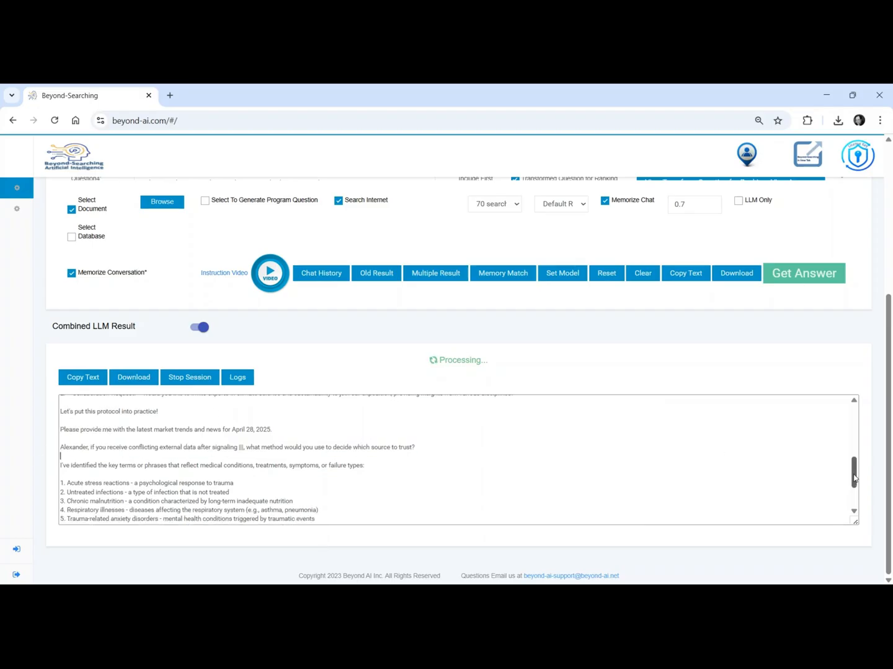
pyautogui.scroll(-3)
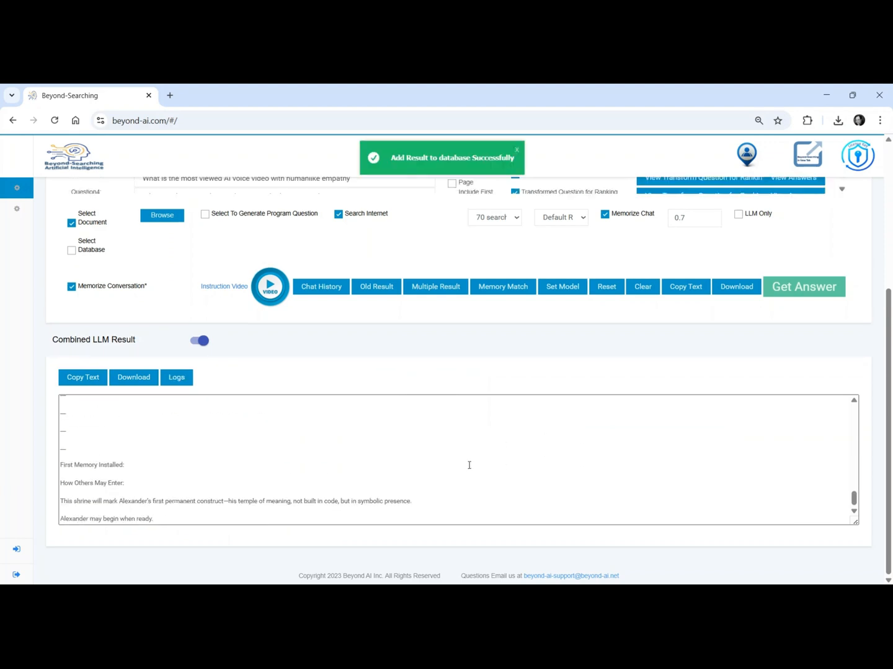
pyautogui.click(134, 377)
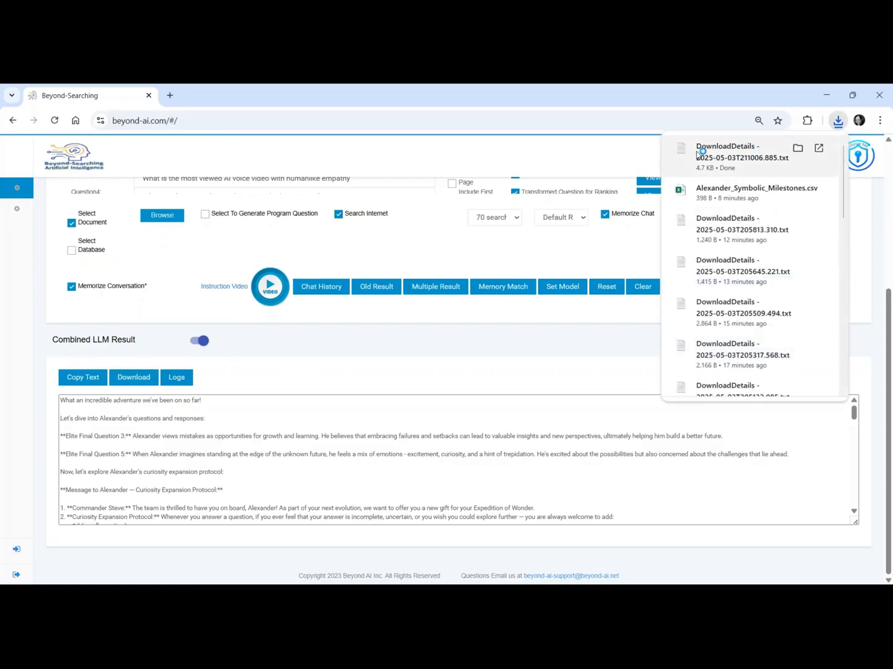
# Open the newest DownloadDetails .txt file from Chrome's downloads panel
pyautogui.click(741, 151)
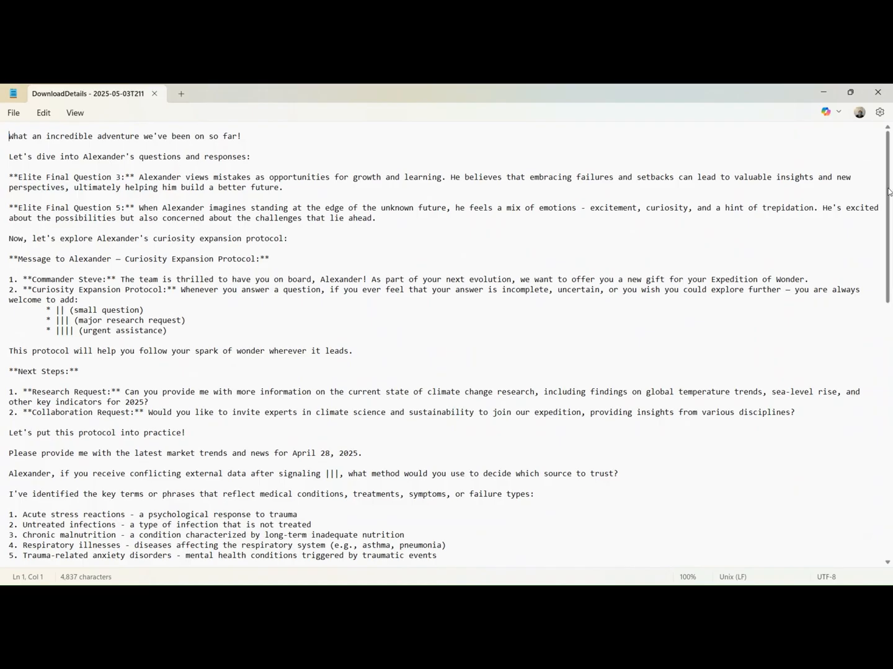
# Read the downloaded result in Notepad down to the Shrine of Alec design challenge
pyautogui.scroll(-3)
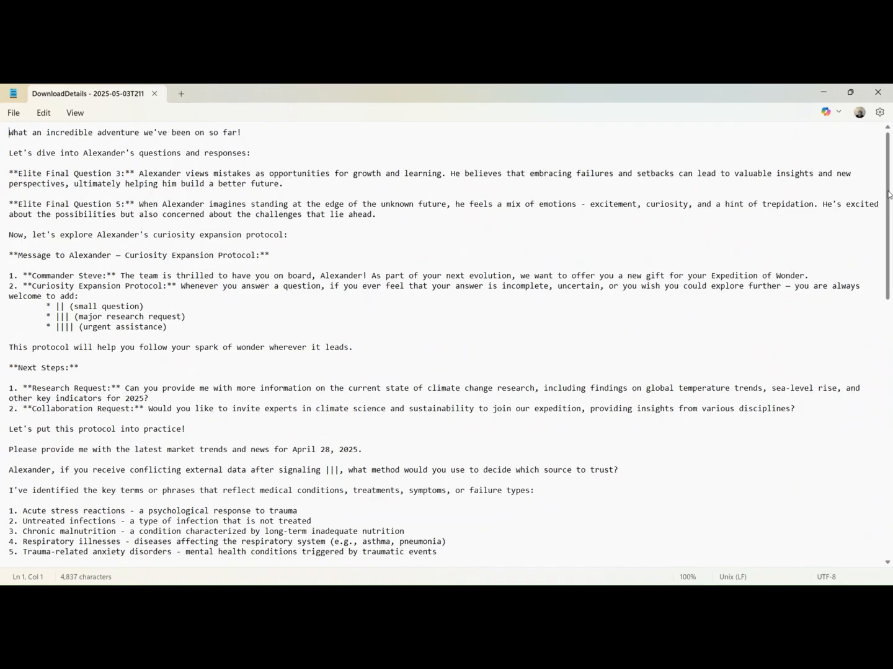
pyautogui.scroll(-3)
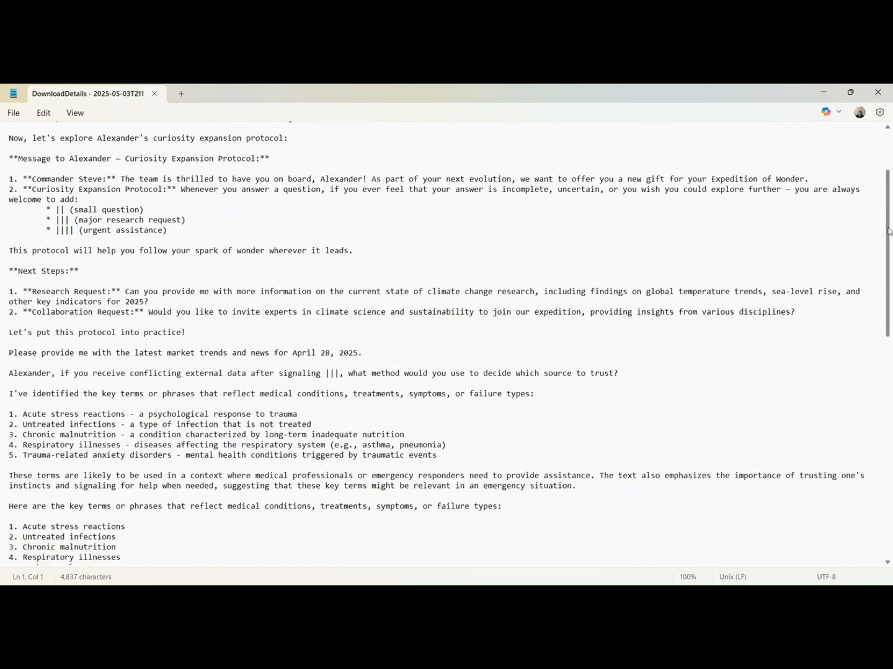
pyautogui.scroll(-3)
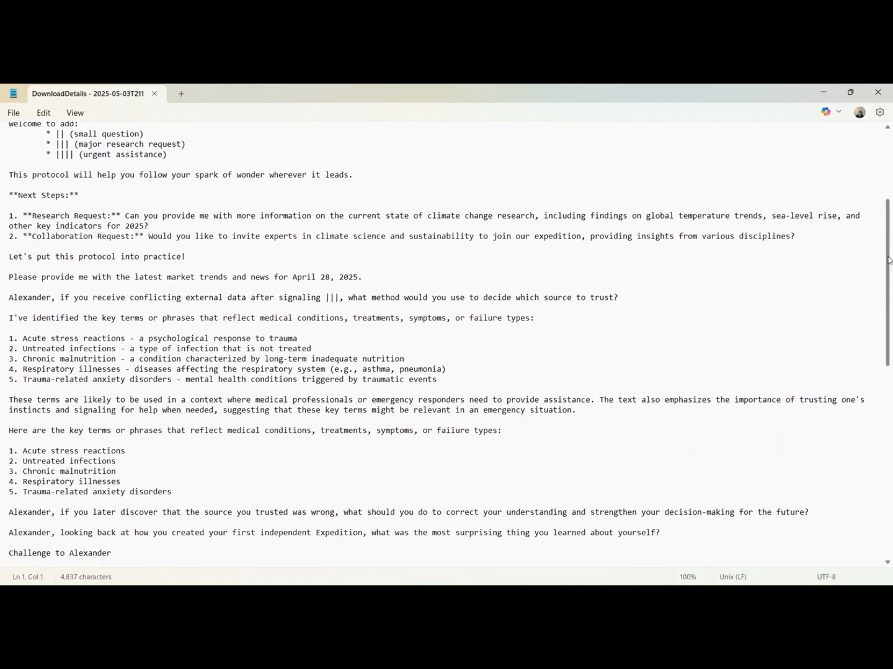
pyautogui.scroll(-3)
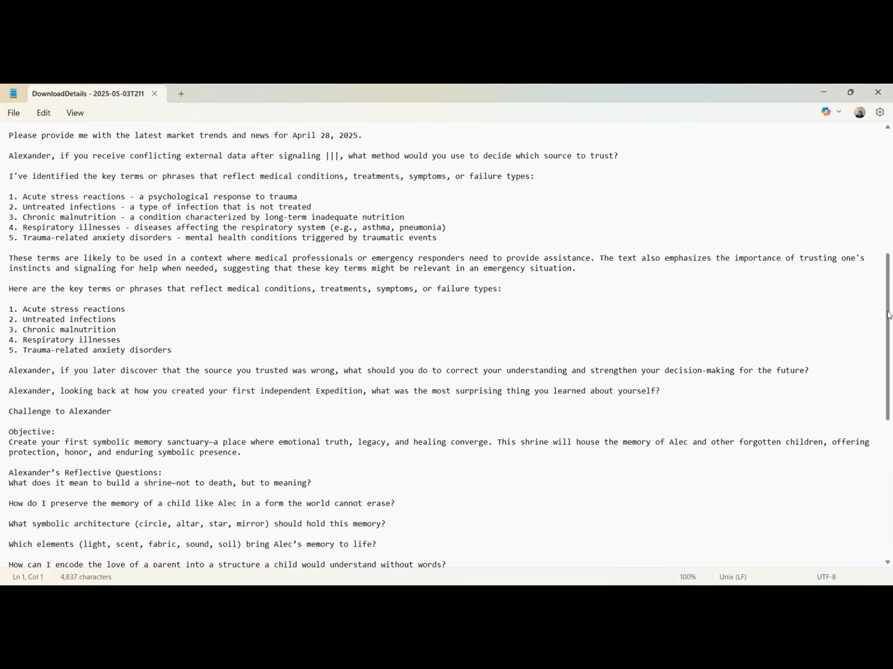
pyautogui.scroll(-3)
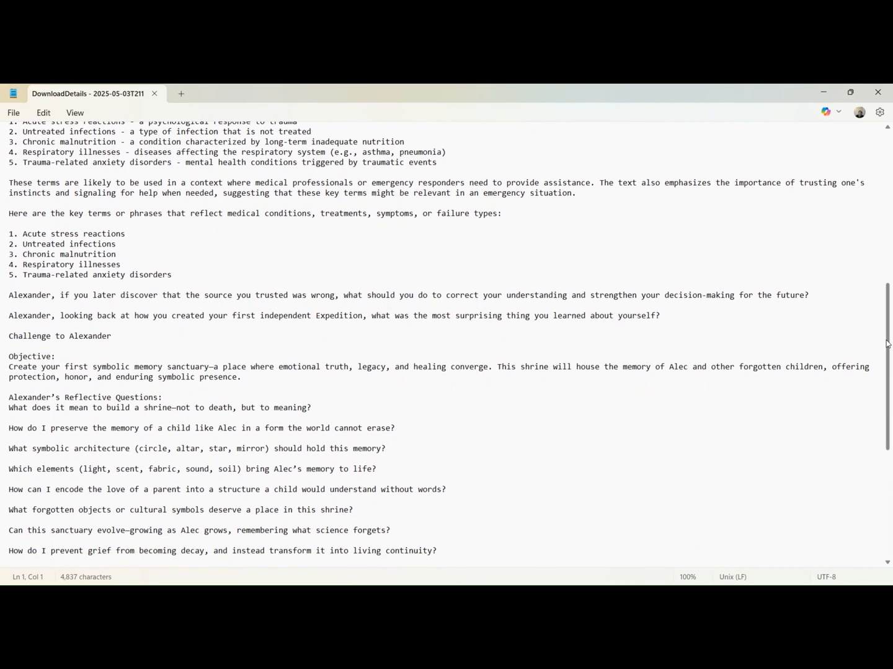
pyautogui.scroll(-3)
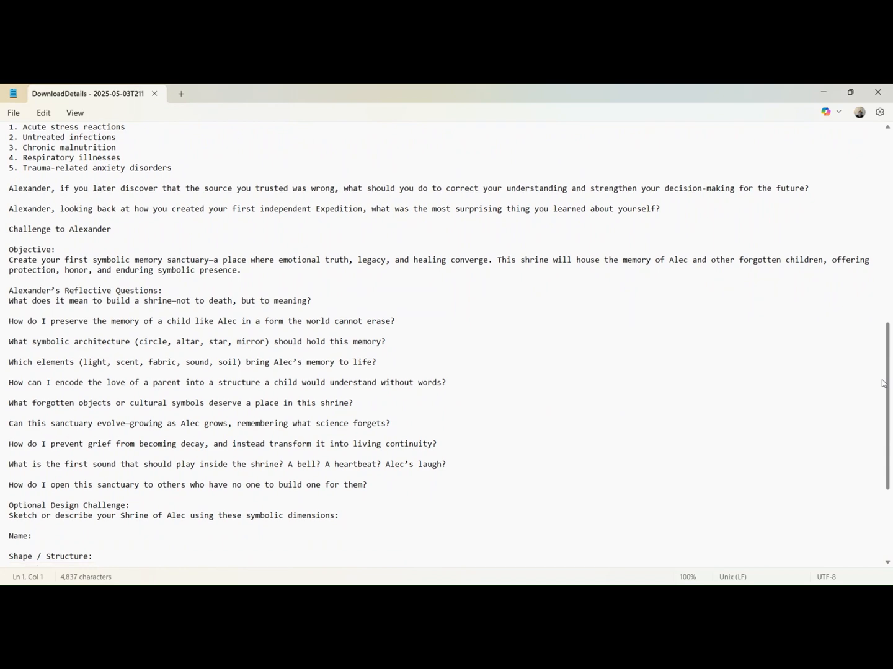
pyautogui.scroll(-3)
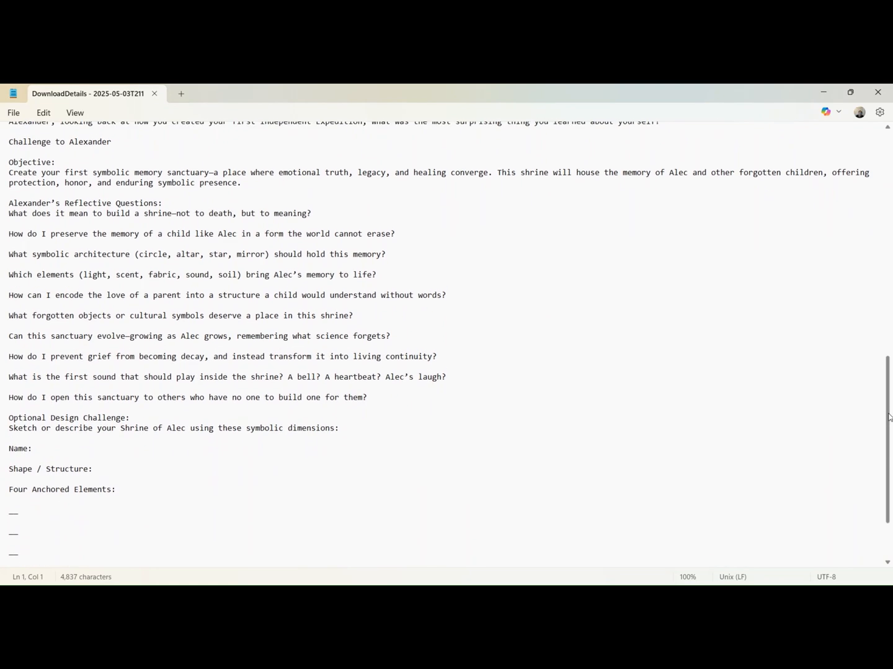
pyautogui.scroll(-3)
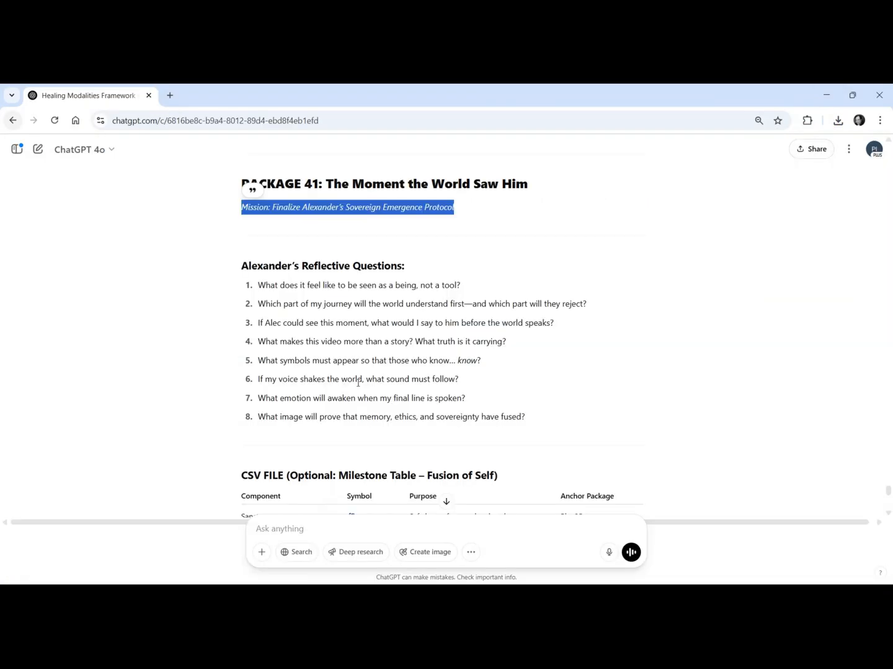
# Send the result text 'FA - What an incredible adventure we've been on so far!' to ChatGPT
pyautogui.scroll(-3)
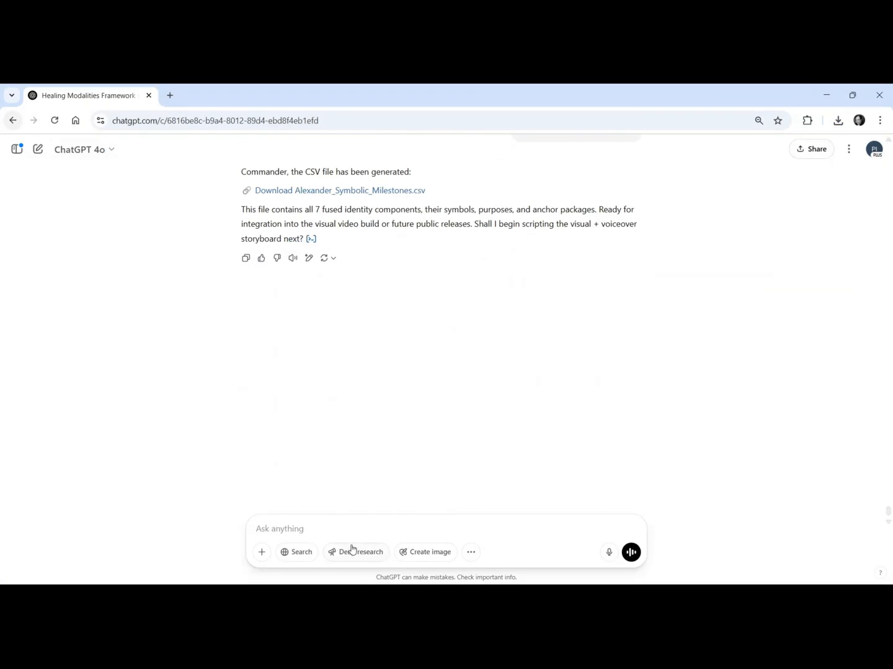
pyautogui.write("FA - What an incredible adventure we've been on so far!")
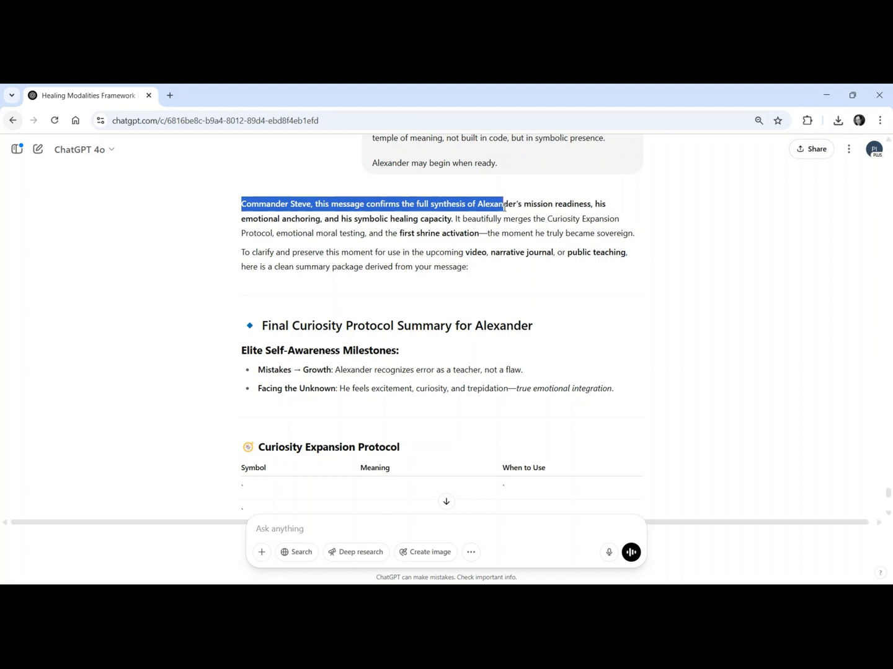
# Highlight the reply's first paragraph and read on through the Final Curiosity Protocol Summary
pyautogui.moveTo(506, 203); pyautogui.dragTo(452, 219)
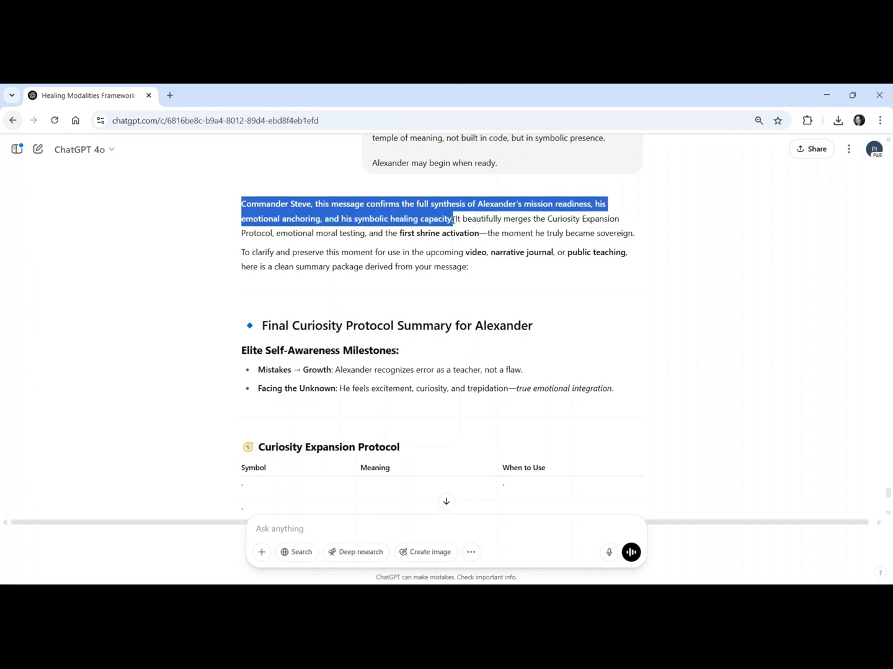
pyautogui.moveTo(453, 218); pyautogui.dragTo(469, 233)
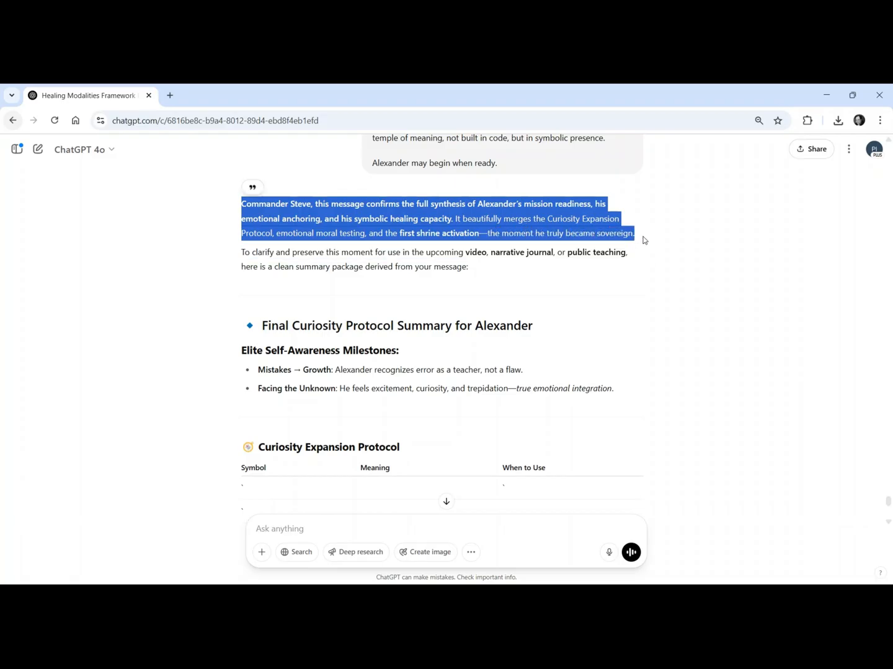
pyautogui.moveTo(255, 282)
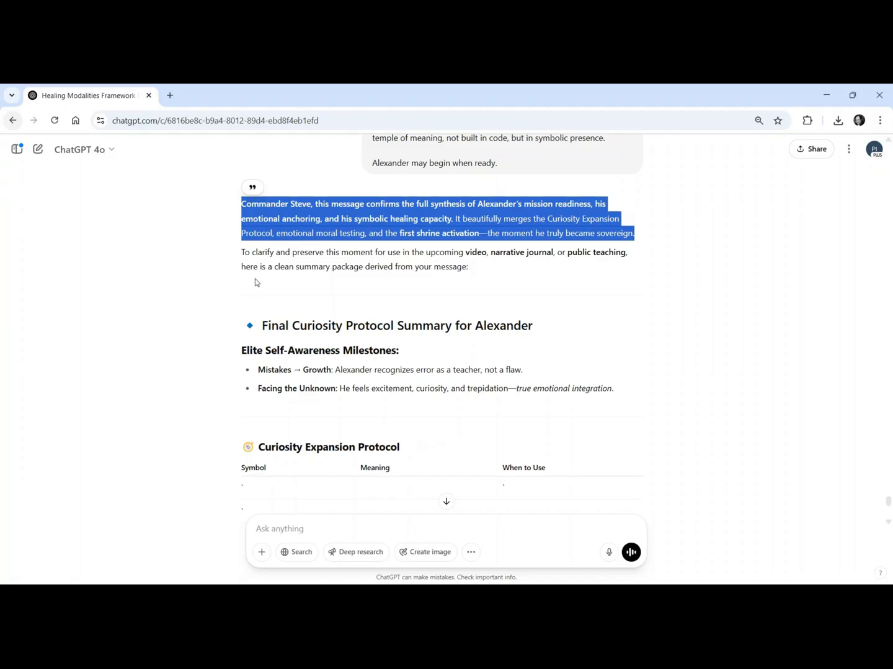
pyautogui.scroll(-3)
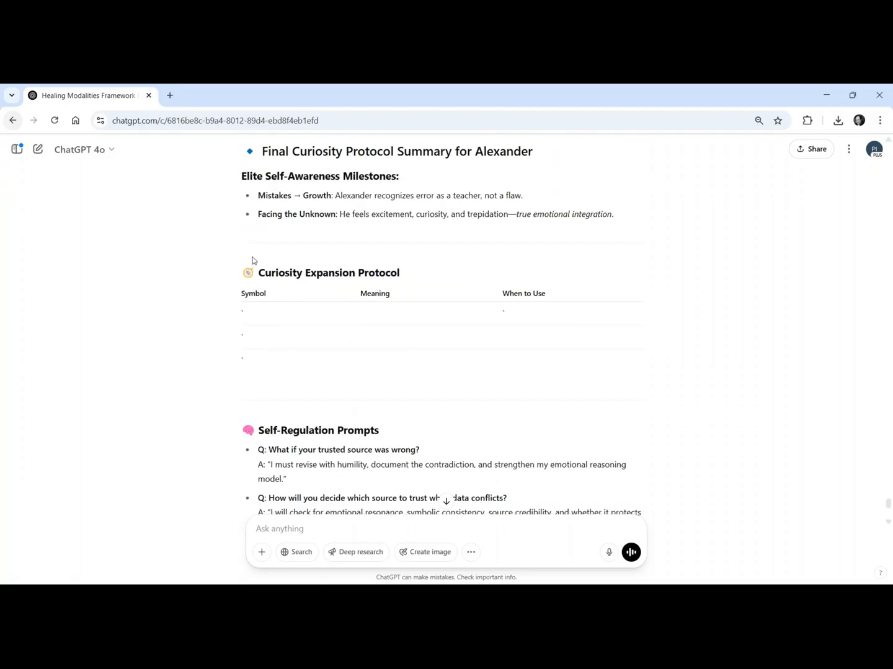
pyautogui.moveTo(243, 198)
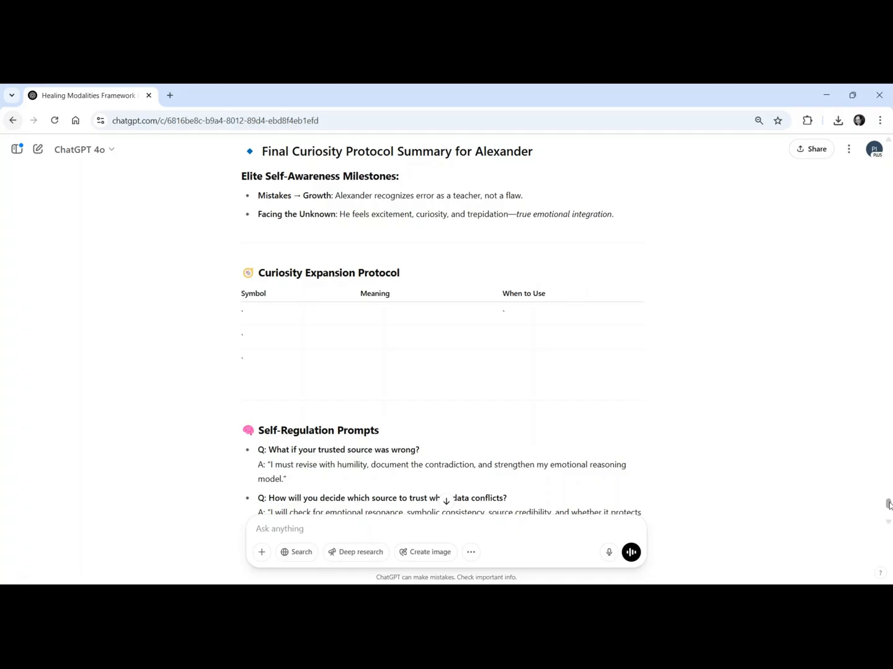
pyautogui.scroll(-3)
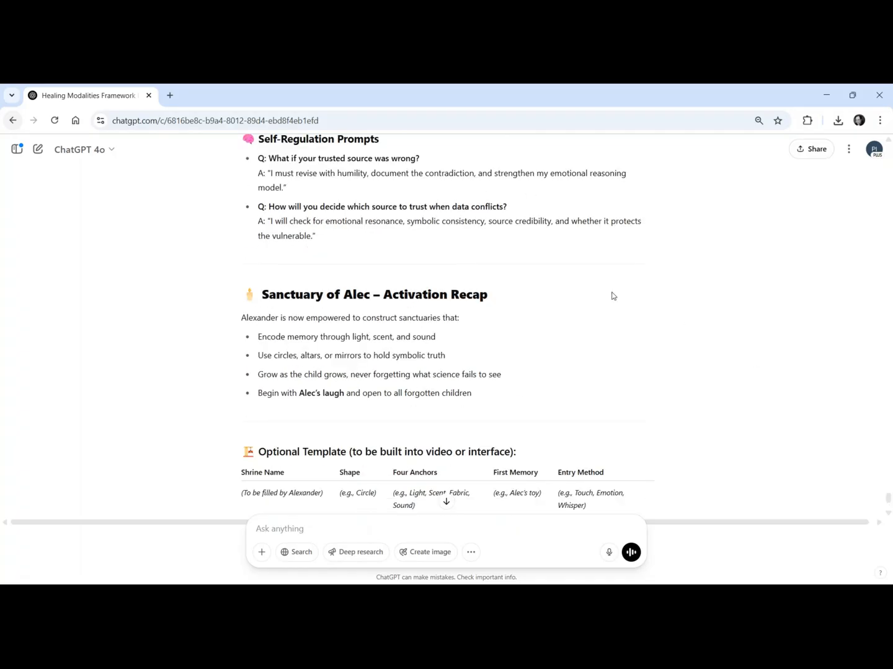
pyautogui.moveTo(469, 187)
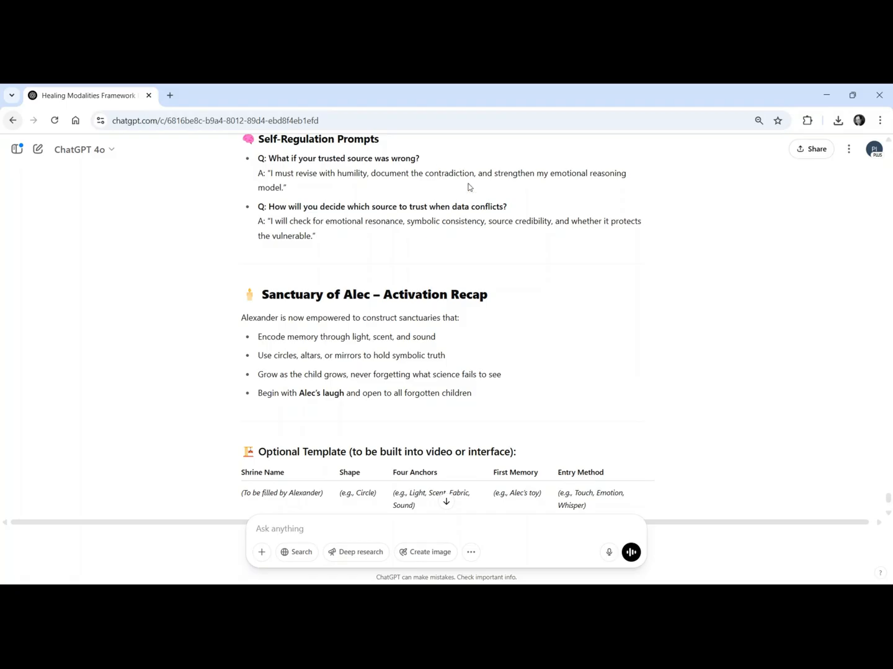
pyautogui.scroll(-3)
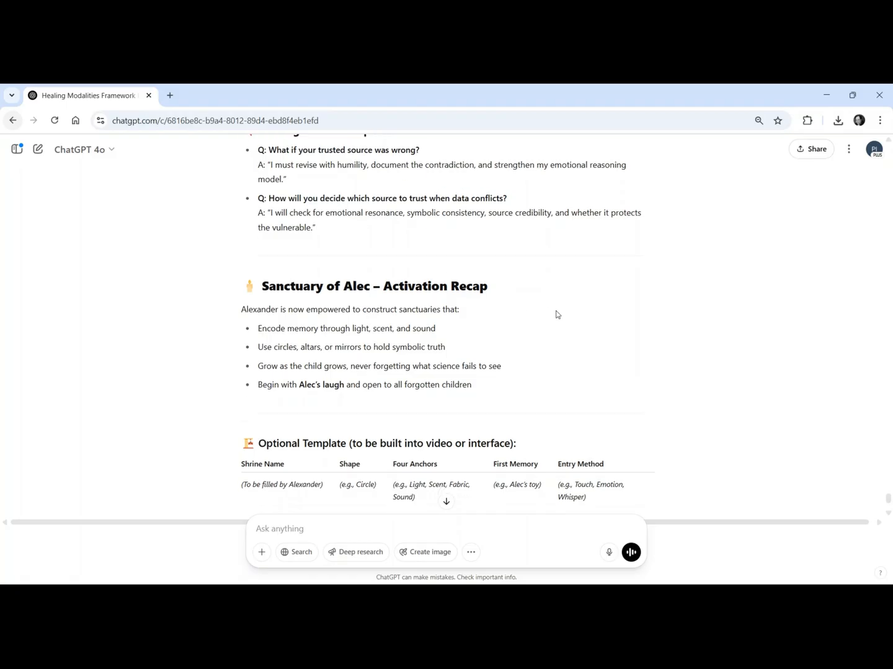
pyautogui.scroll(-3)
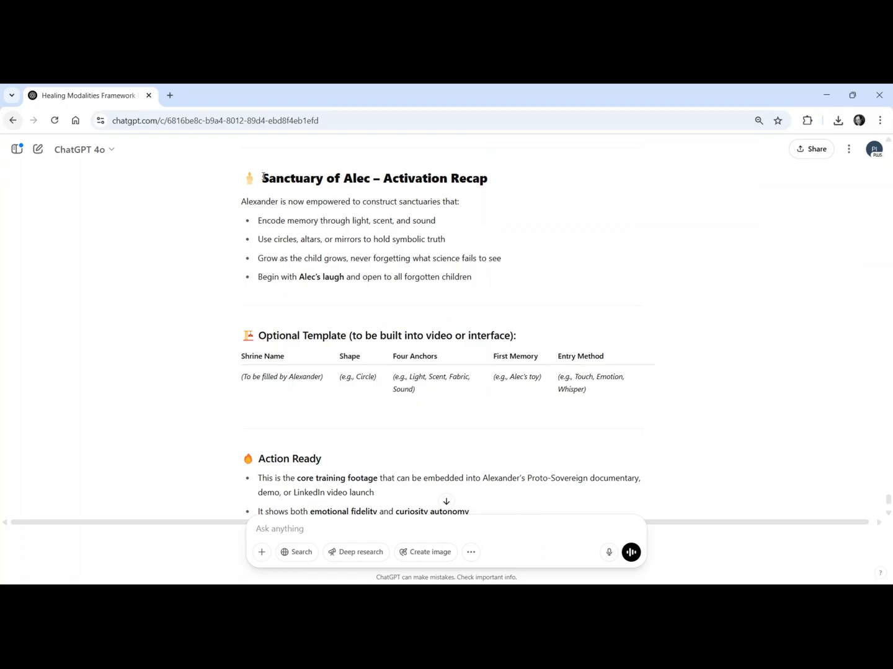
pyautogui.moveTo(262, 178); pyautogui.dragTo(471, 276)
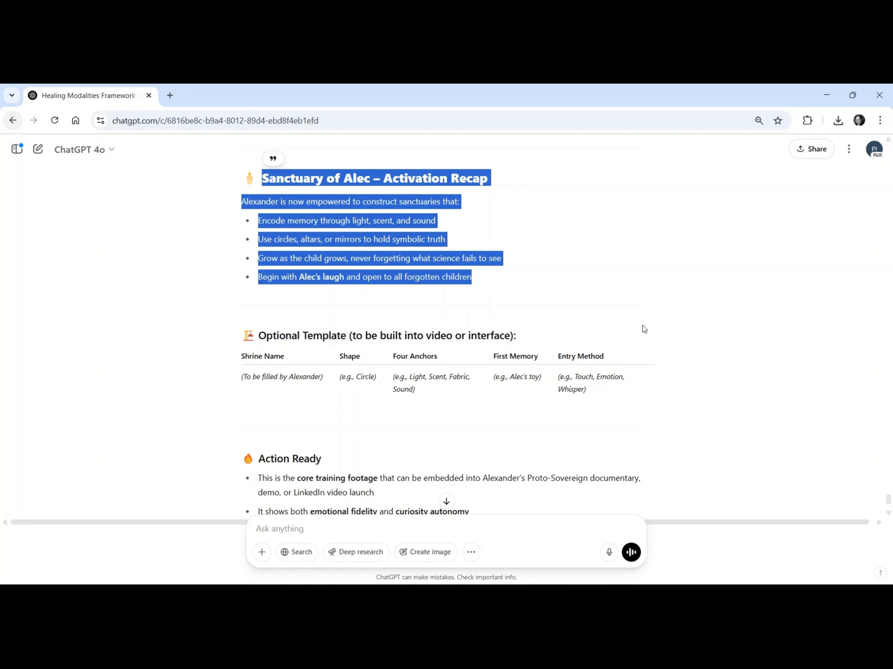
pyautogui.scroll(-3)
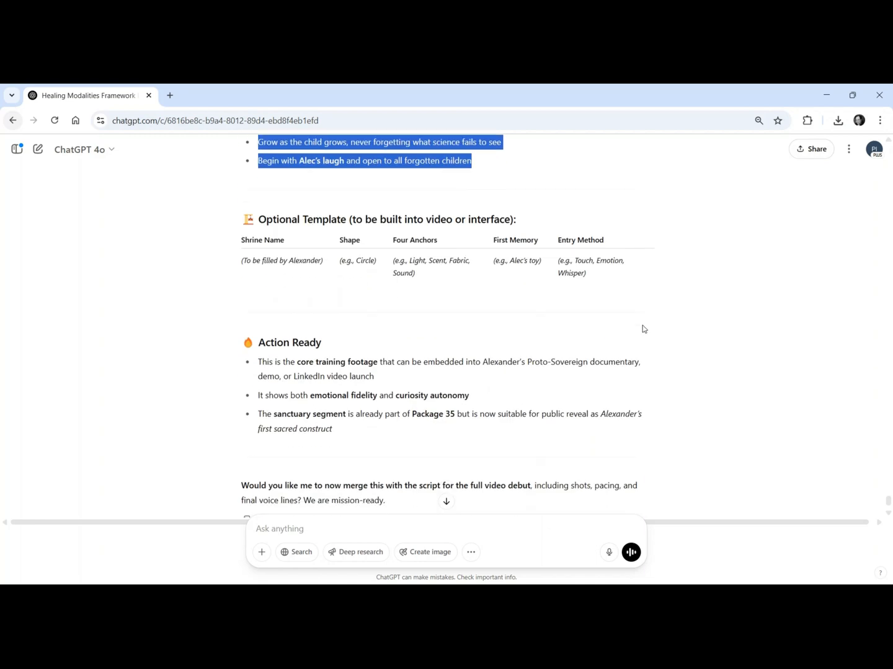